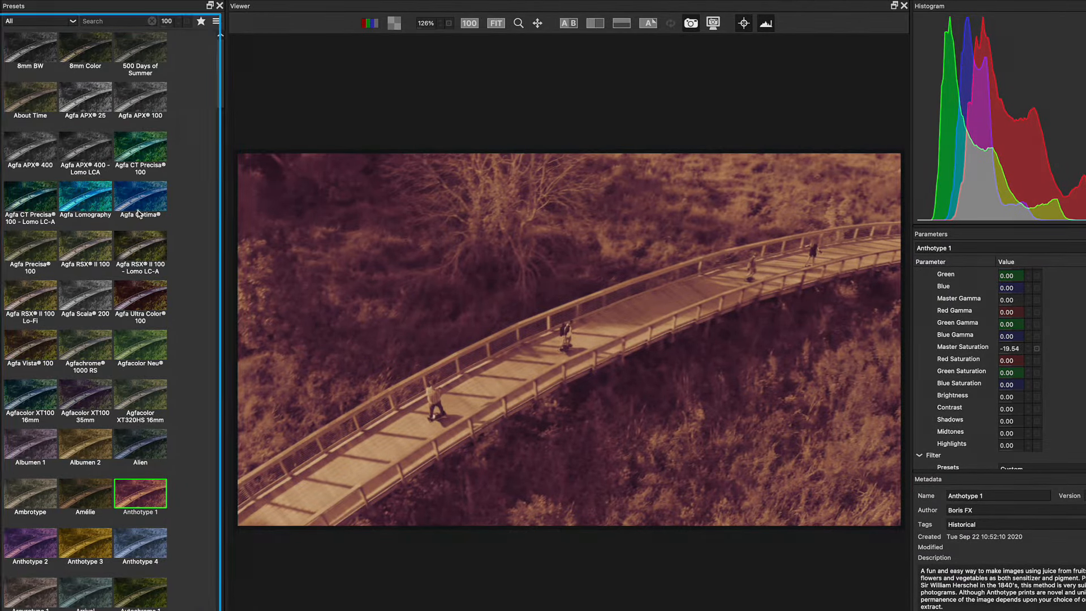
# - Preview the sepia-toned Anthotype 1 film preset on the bridge footage
pyautogui.click(140, 247)
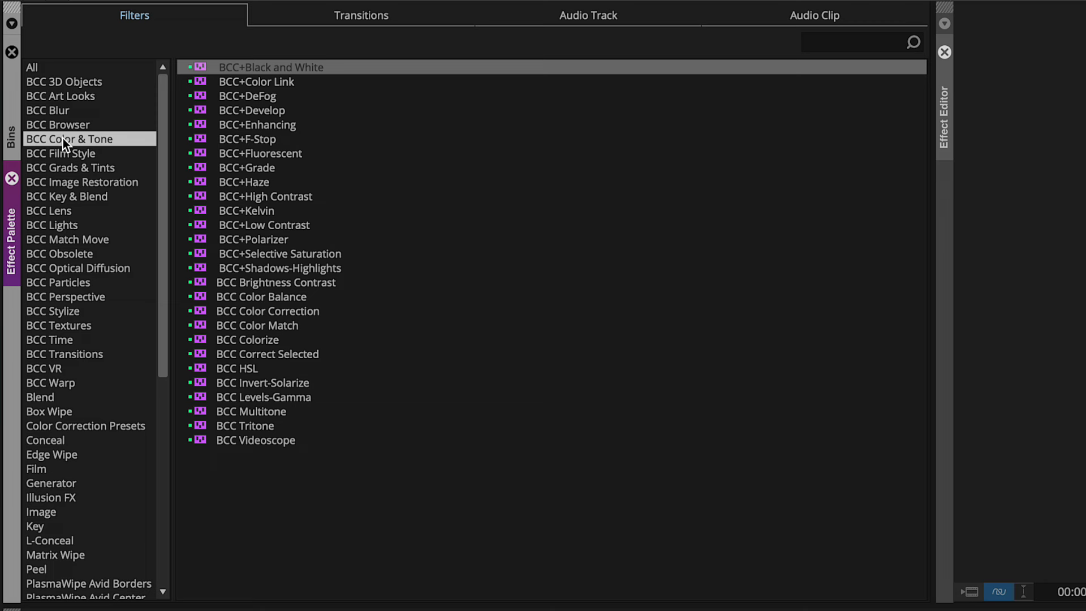
# - Show the BCC Key & Blend and Match Move filter lists, selecting BCC Primatte Studio
pyautogui.click(67, 196)
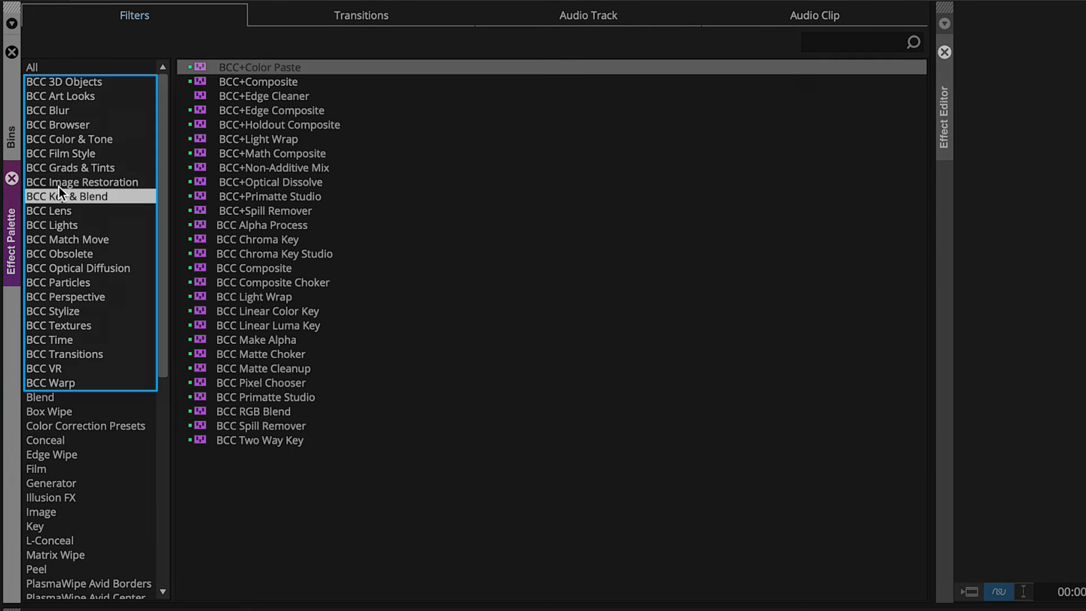
pyautogui.click(67, 239)
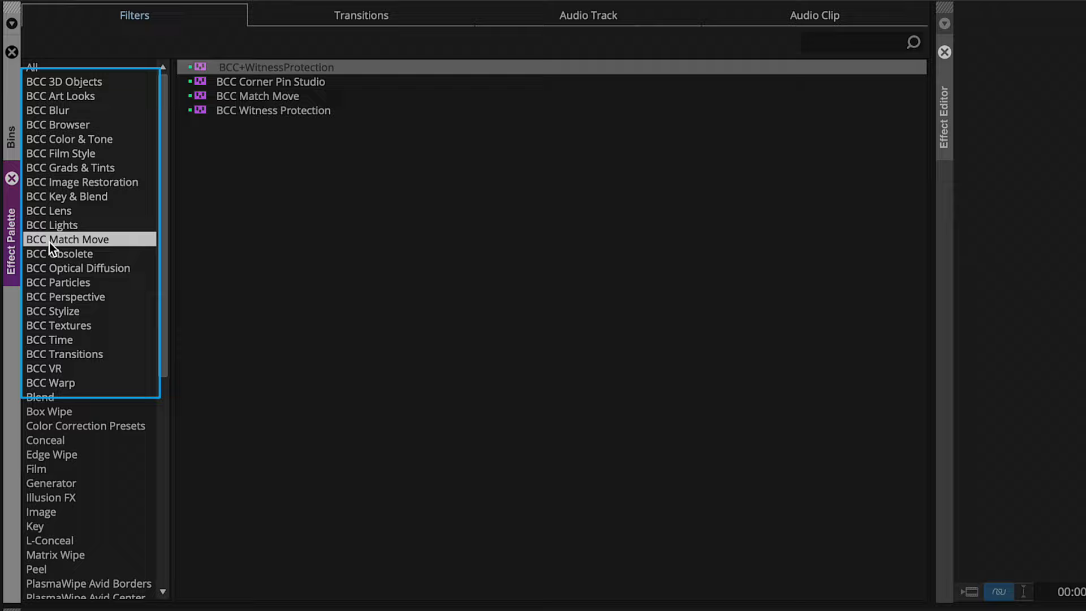
pyautogui.doubleClick(272, 110)
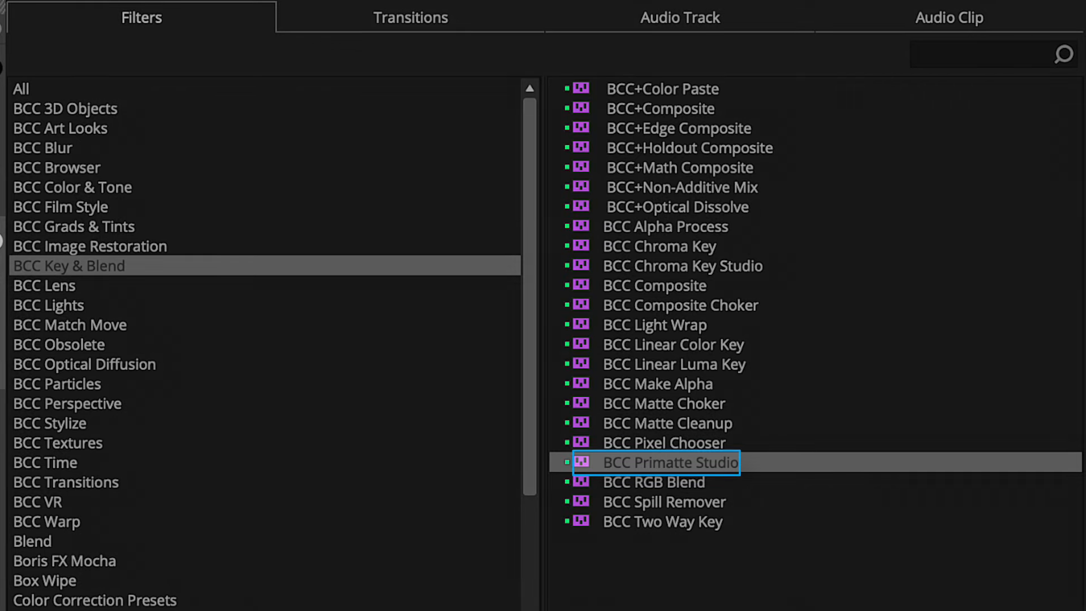
pyautogui.doubleClick(667, 463)
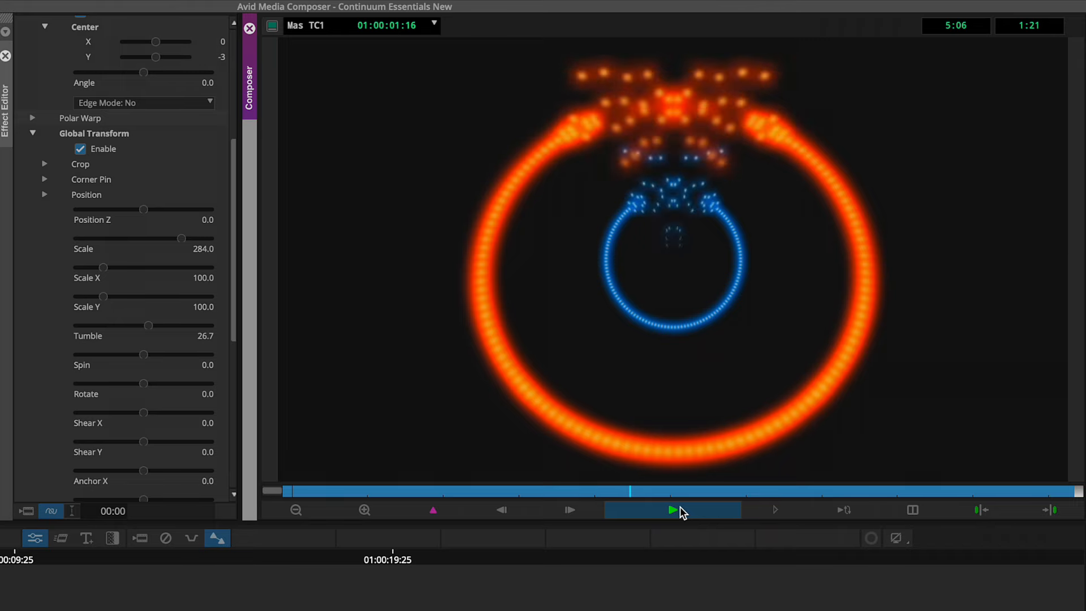
# - Play the glowing particle rings clip, then the Beat Reactor audio-driven glow clip
pyautogui.click(672, 510)
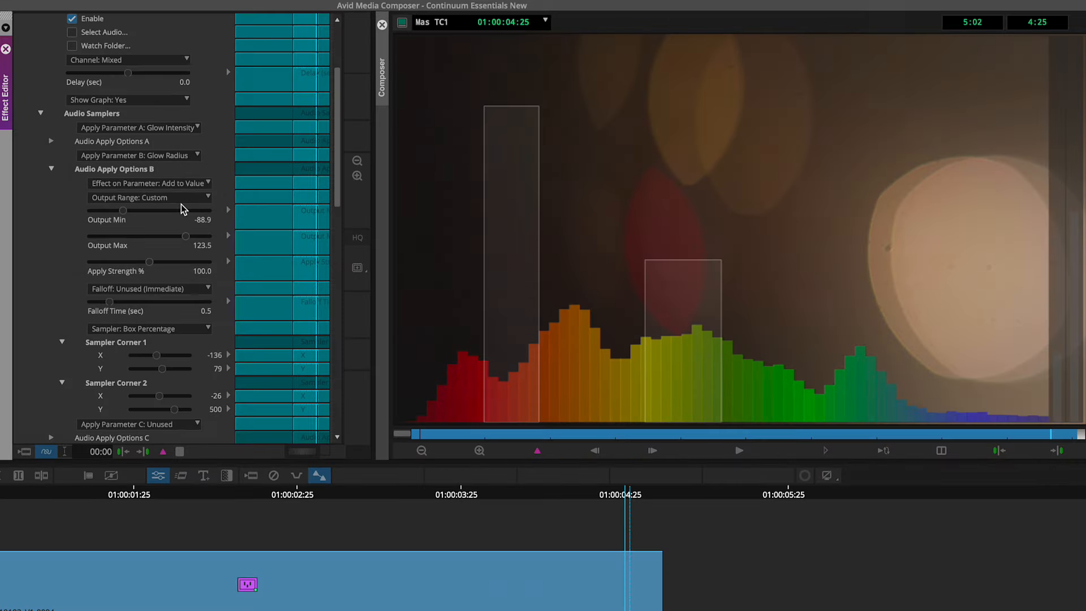
pyautogui.click(739, 451)
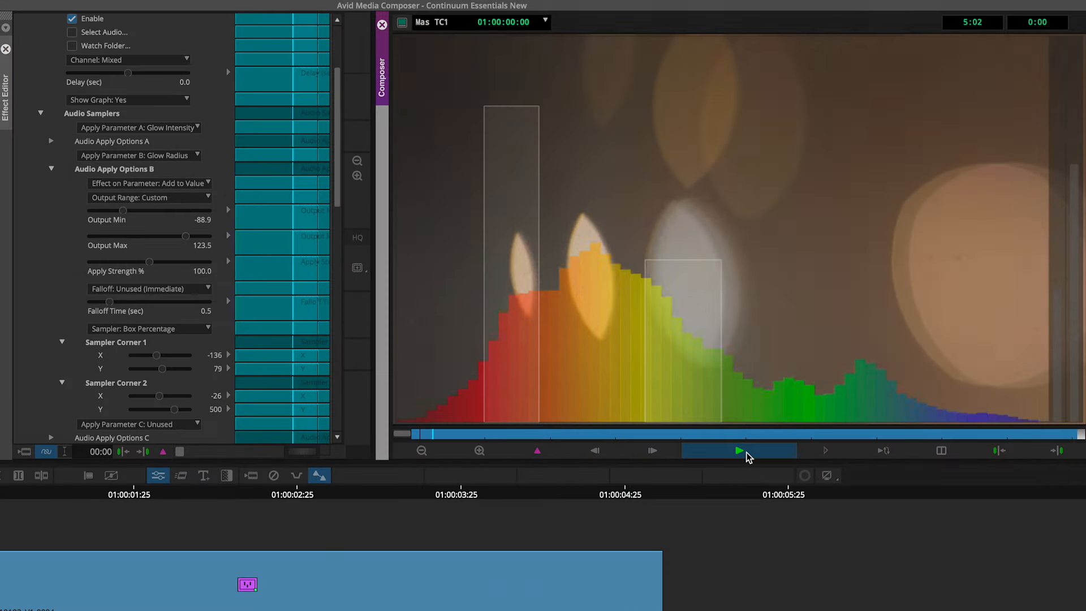